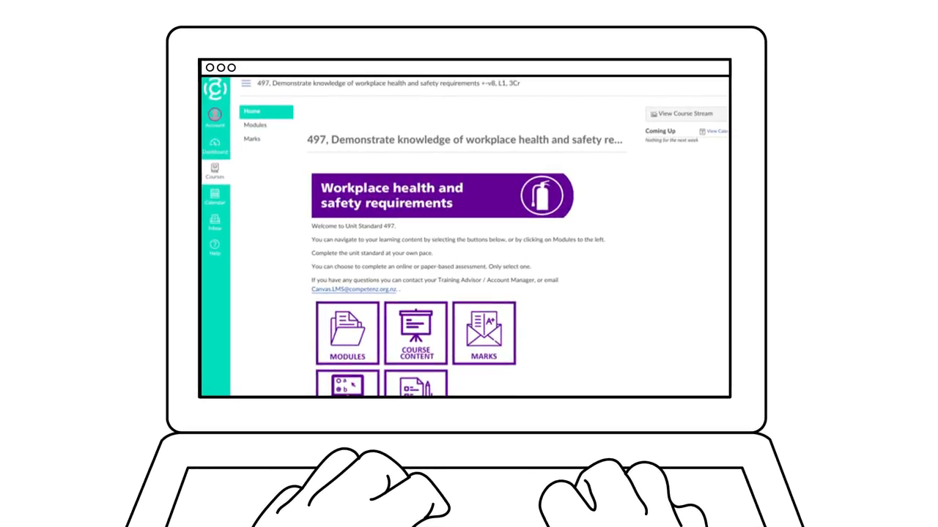
Step: Check the Marks page, with assessments out of 29 and no scores, then open the online assessment
click(255, 124)
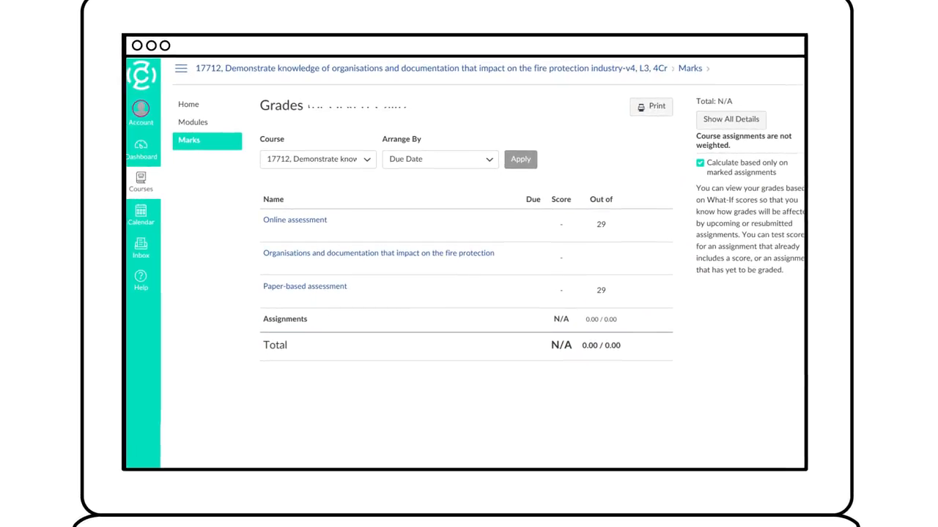
click(295, 220)
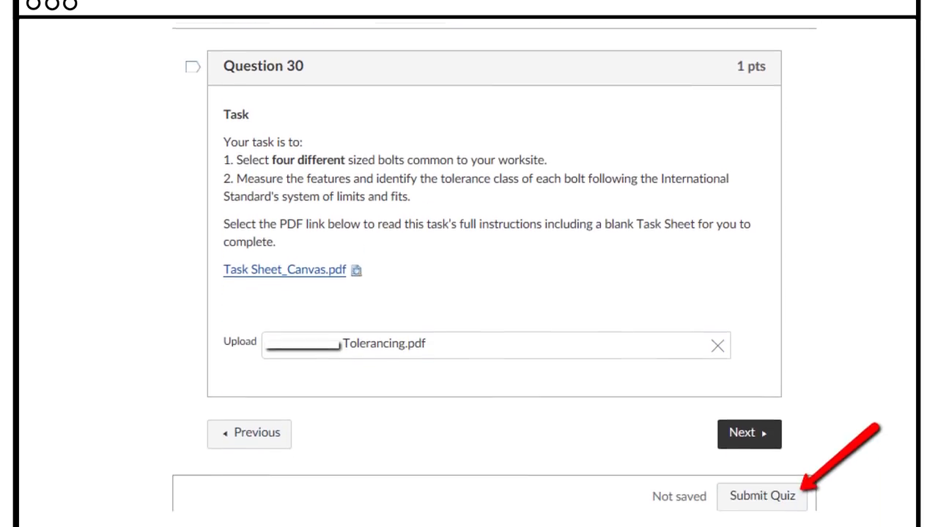
Step: Submit the quiz with Tolerancing.pdf attached, then open Help to report an upload problem
scroll(down, 3)
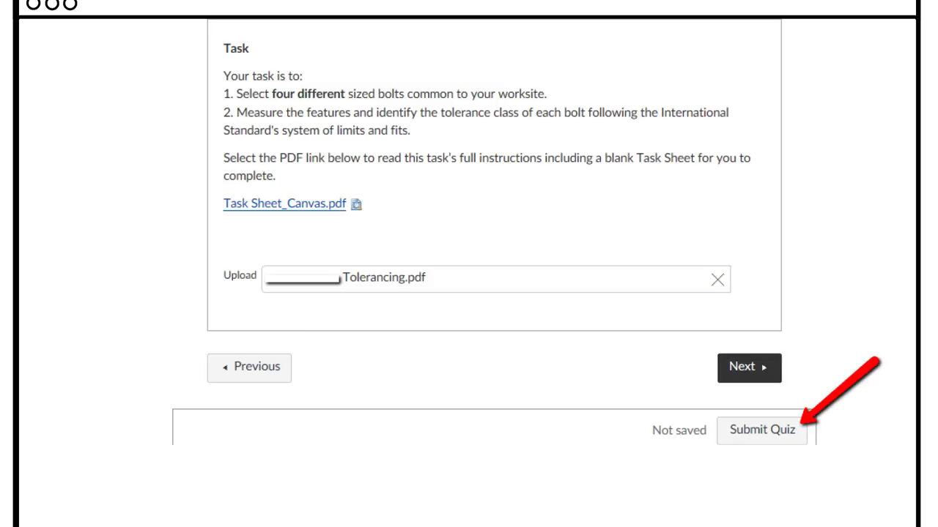
click(760, 430)
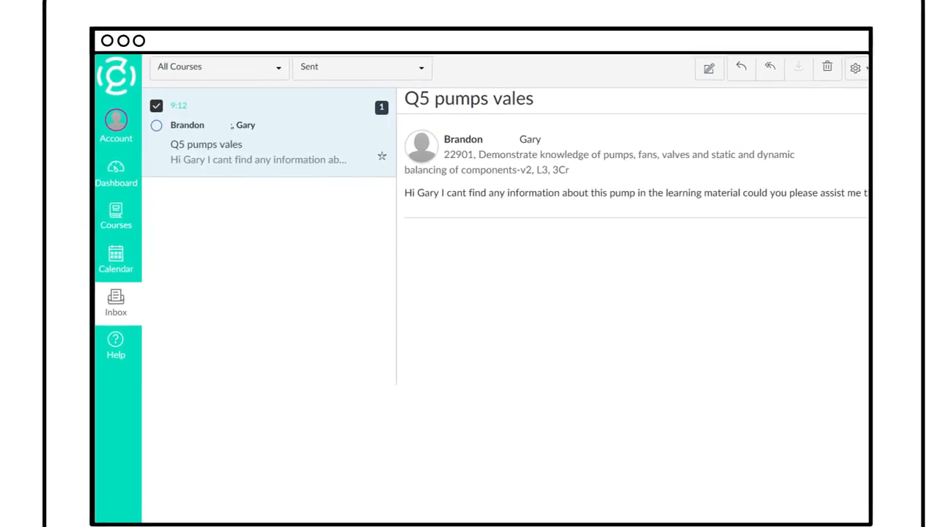
click(116, 345)
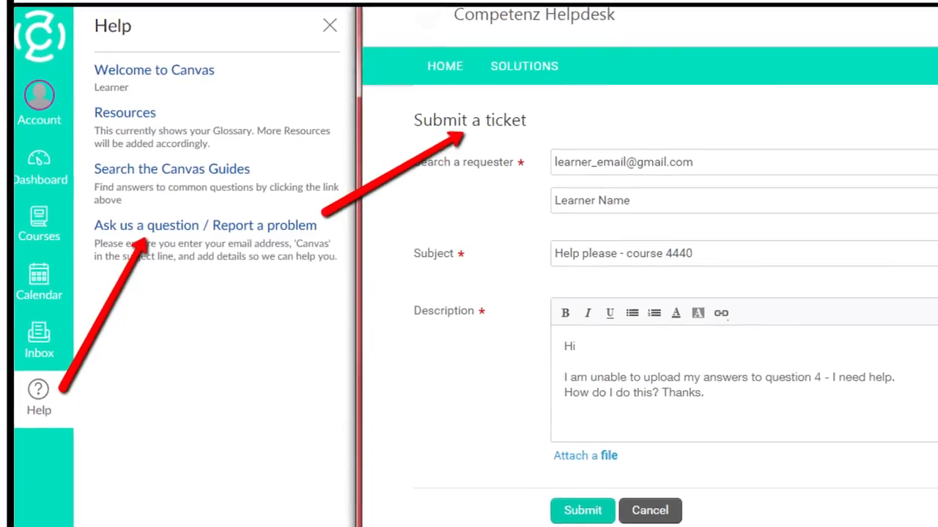